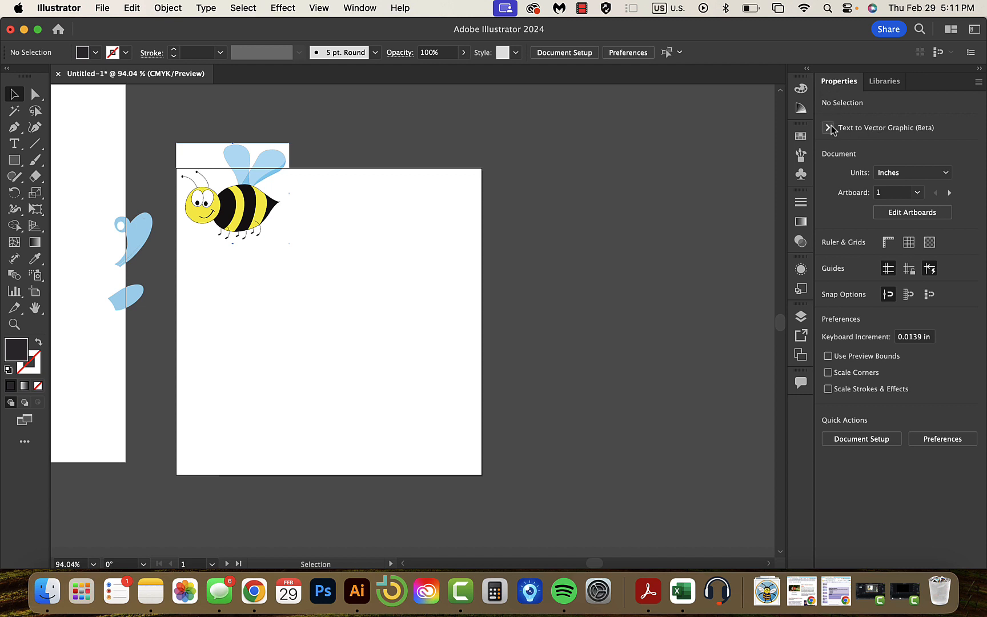
# Step: Set the Text to Vector Graphic type to Subject for the bee-in-tuxedo prompt
pyautogui.click(828, 128)
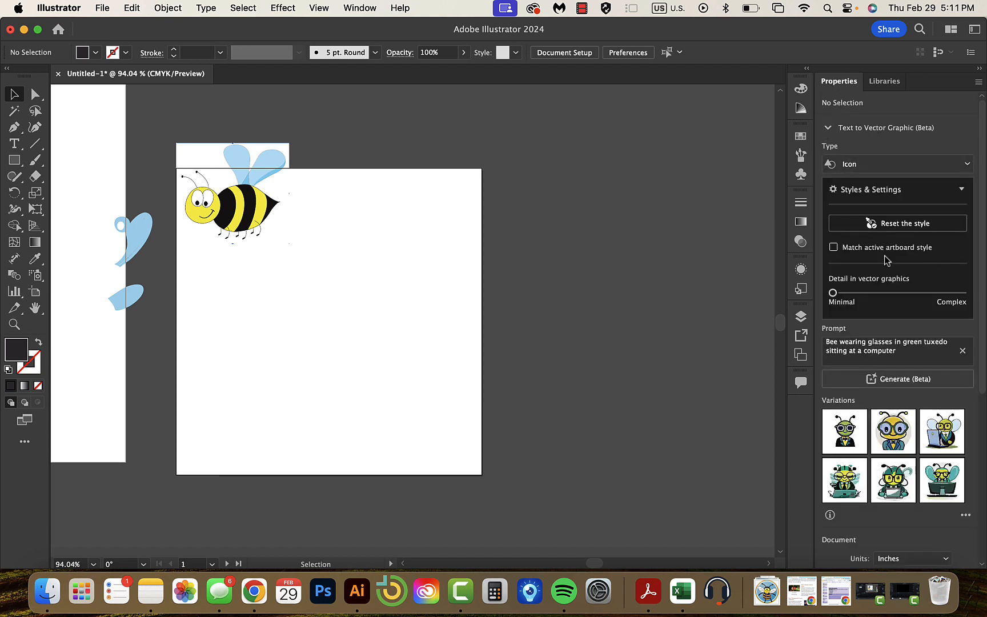
pyautogui.click(896, 164)
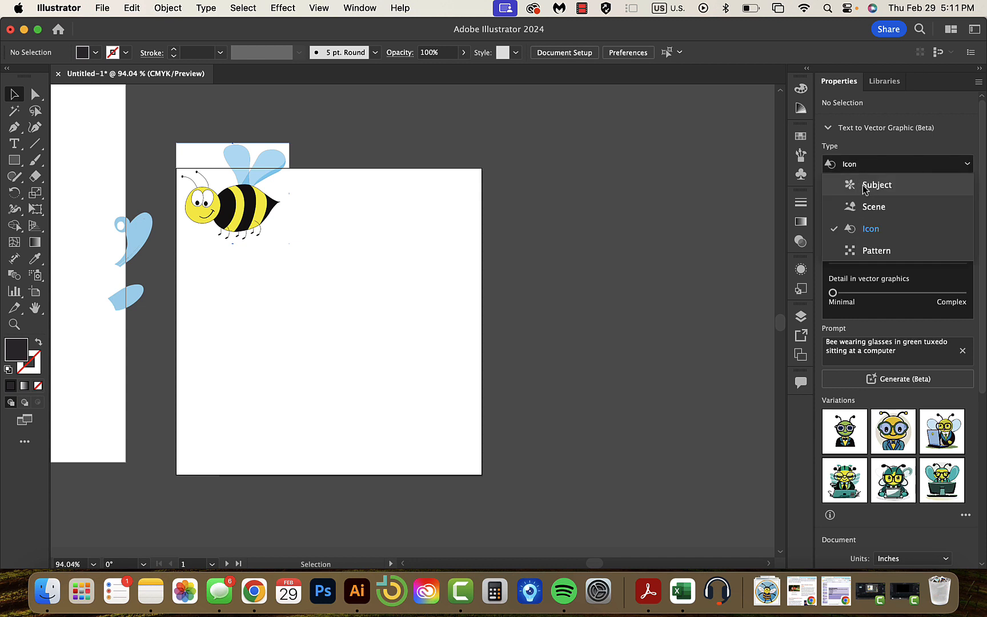
pyautogui.click(876, 184)
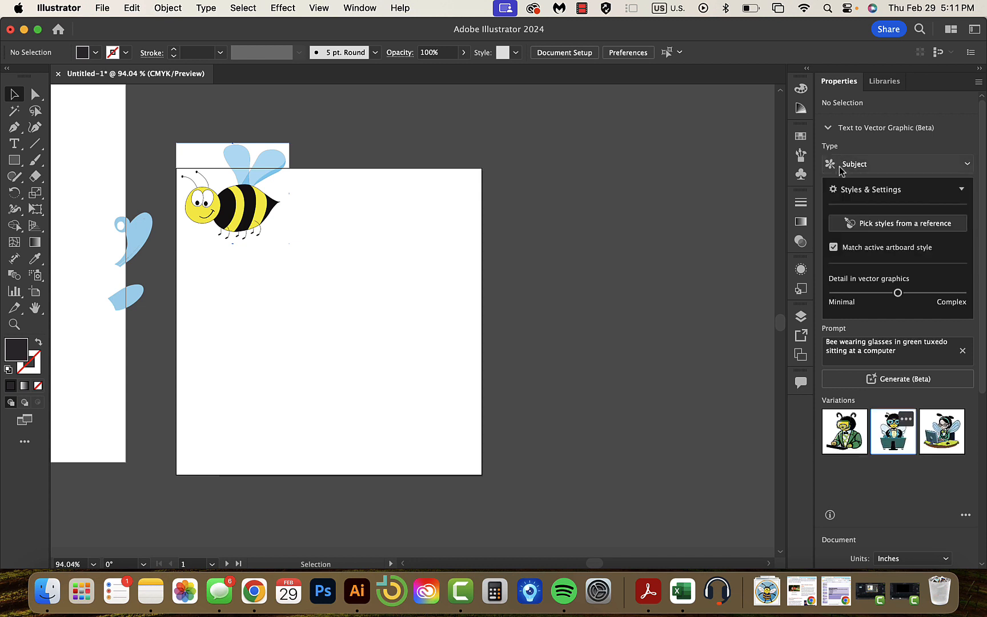
pyautogui.moveTo(900, 351)
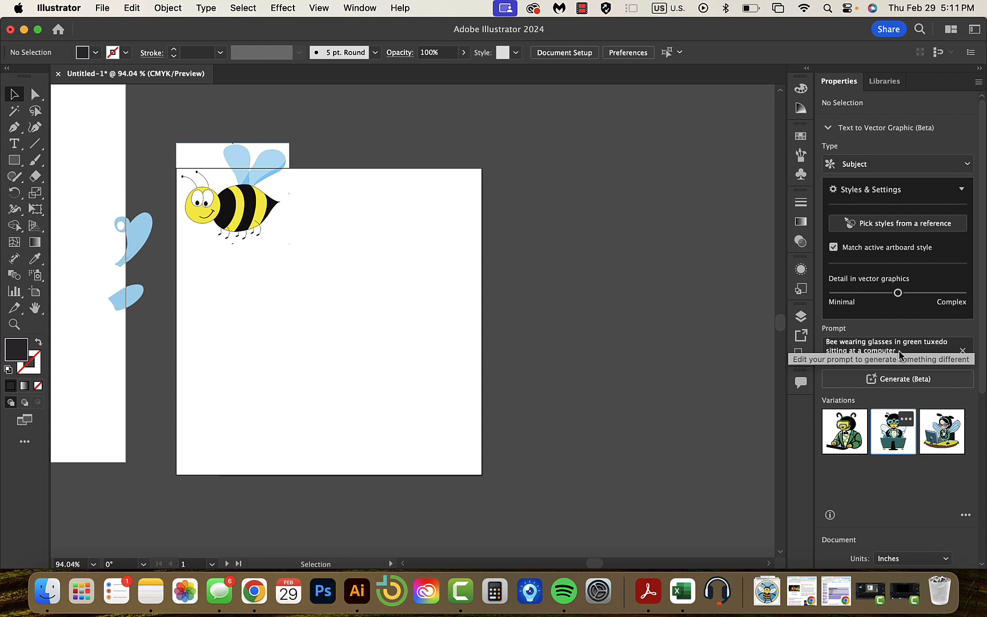
pyautogui.click(893, 347)
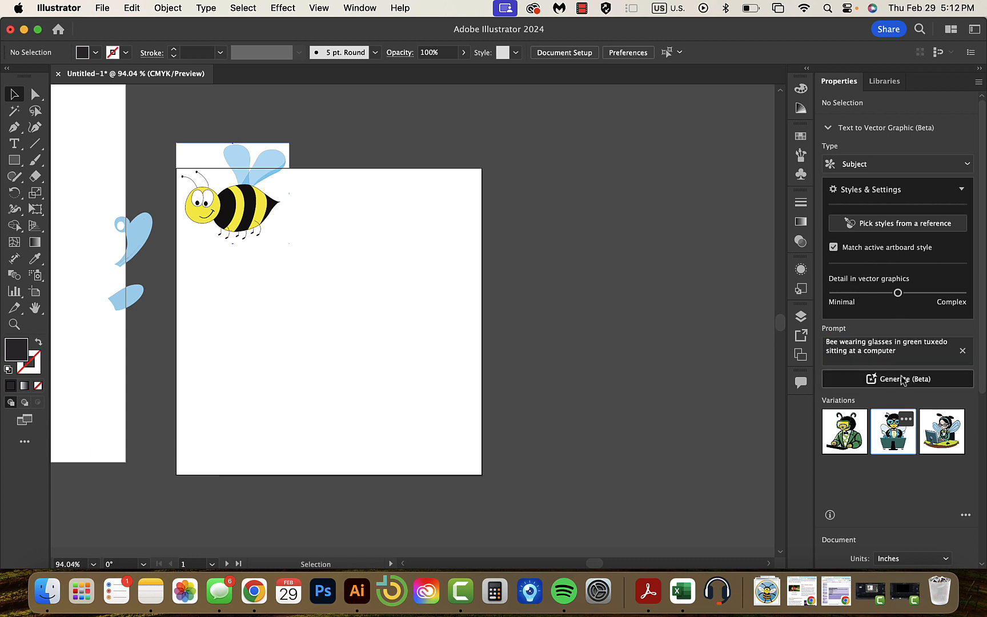
# Step: Generate Subject variations of bees in glasses and tuxedos at computers
pyautogui.click(897, 379)
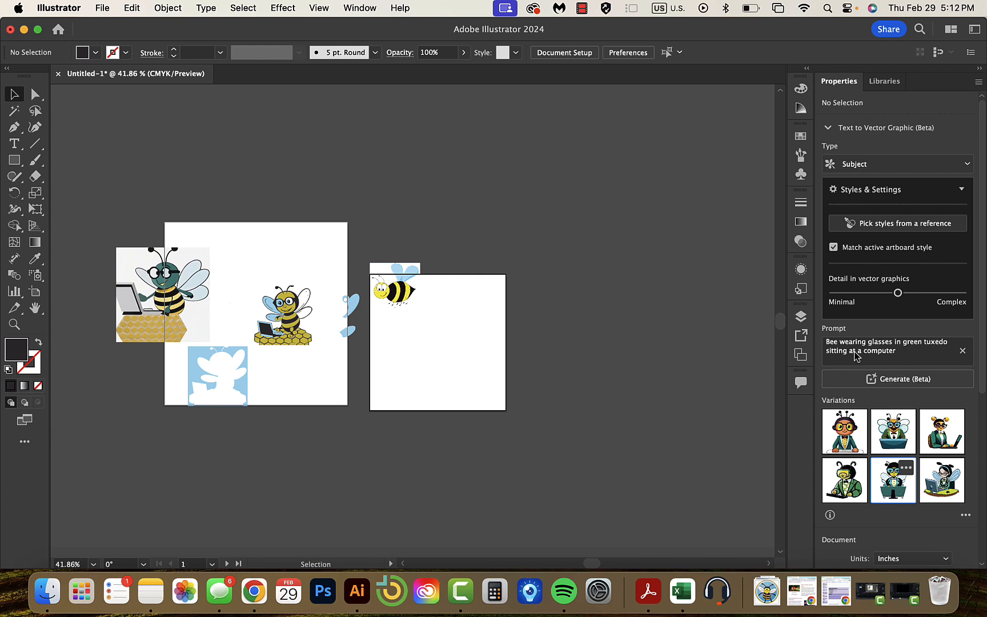
# Step: Change the prompt to 'Baby Bee', set type to Icon and generate icon variations
pyautogui.click(893, 346)
pyautogui.write('Baby ')
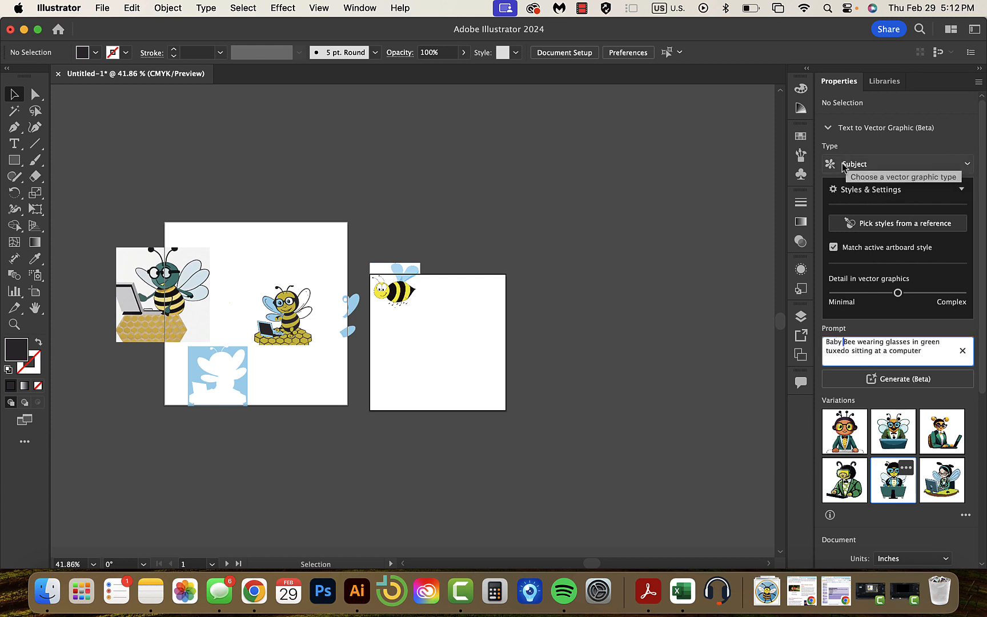
pyautogui.click(896, 164)
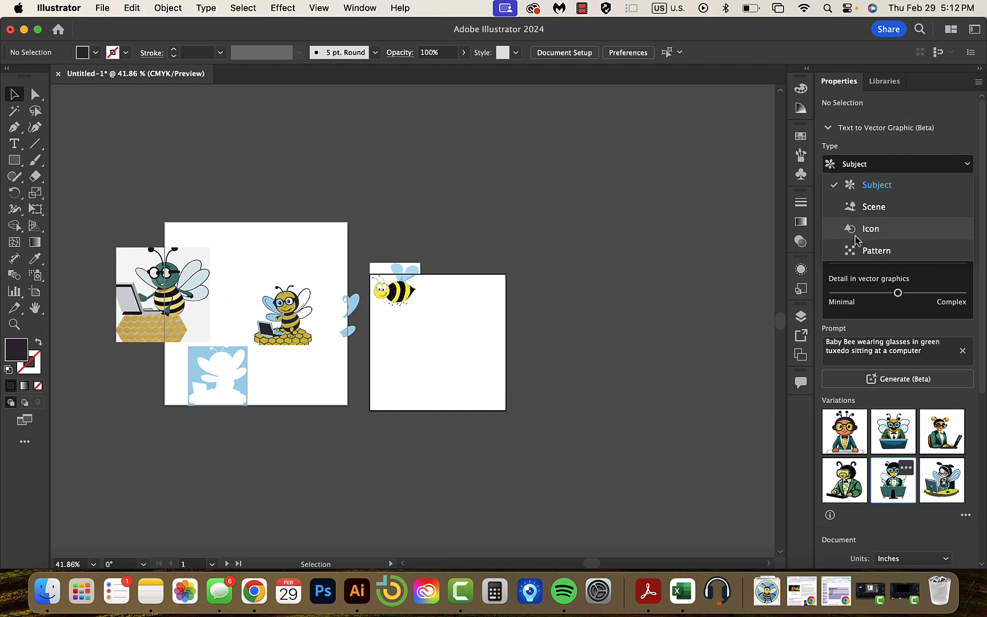
pyautogui.click(870, 229)
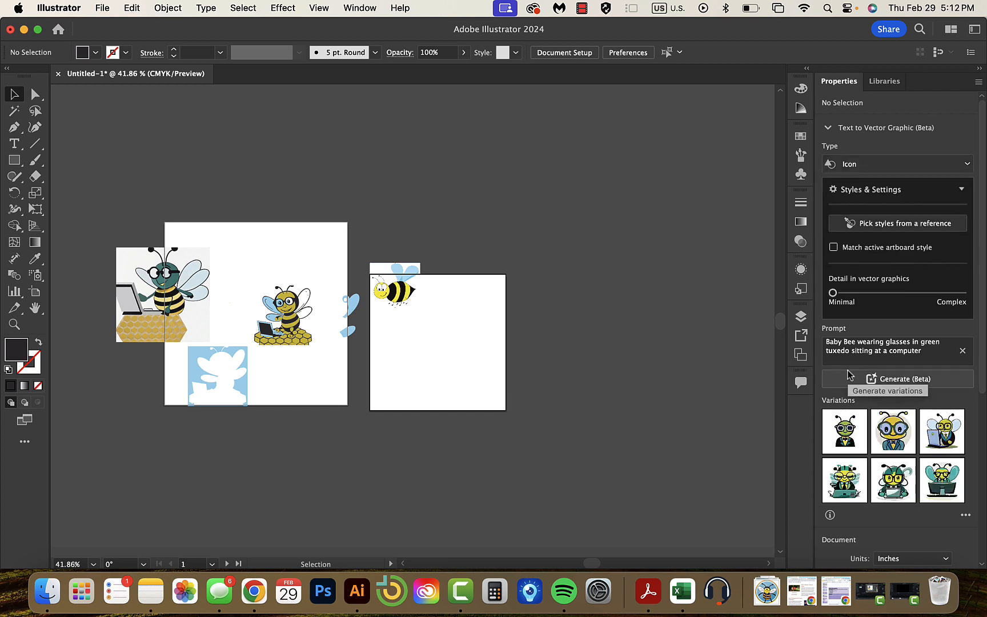
pyautogui.click(905, 378)
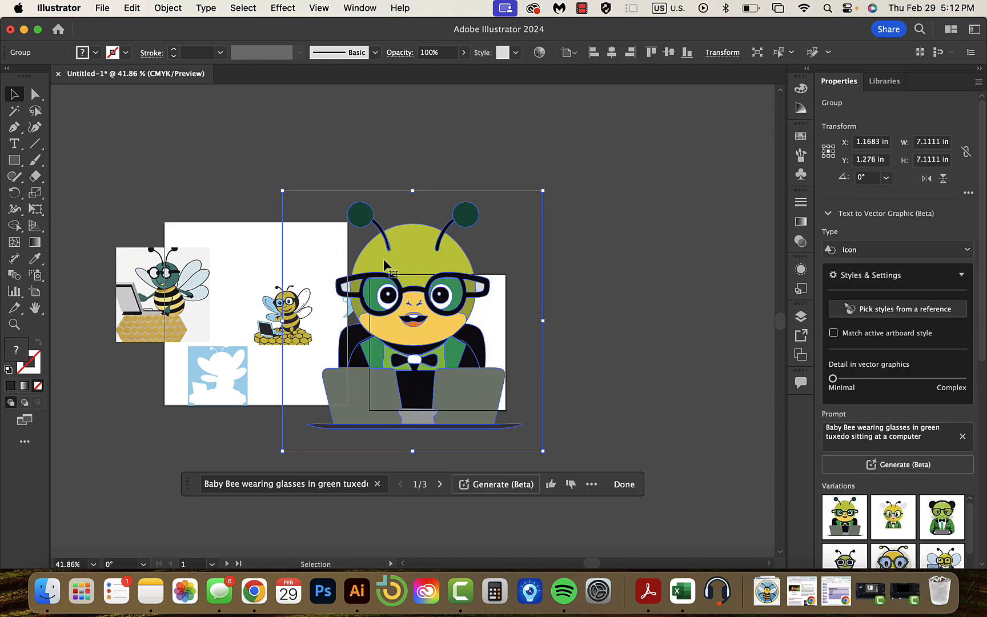
pyautogui.click(624, 485)
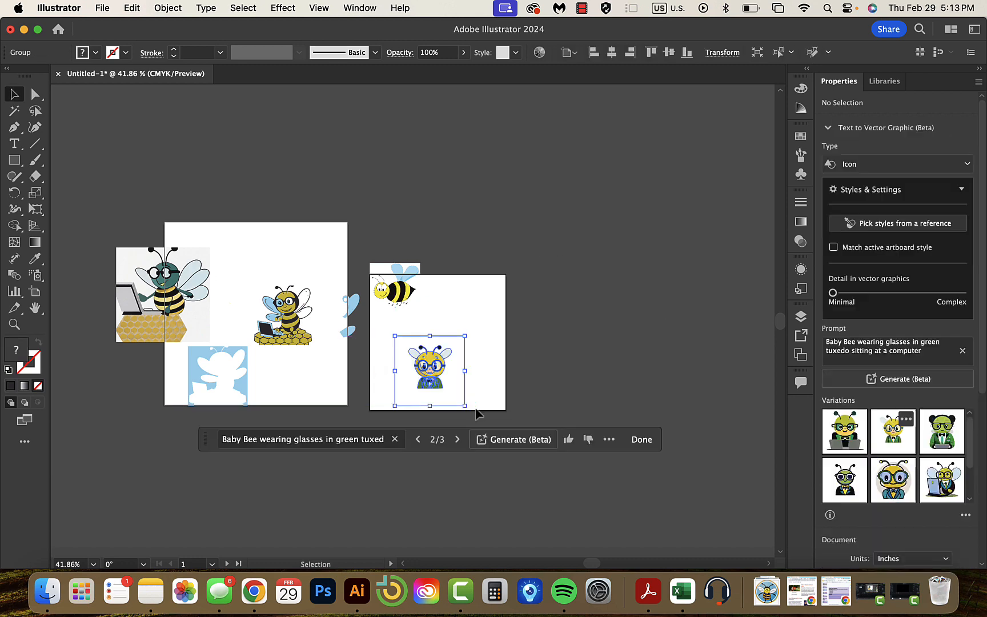
# Step: Fit the winged baby bee icon onto the artboard below the cartoon bee and zoom in
pyautogui.moveTo(465, 336); pyautogui.dragTo(482, 328)
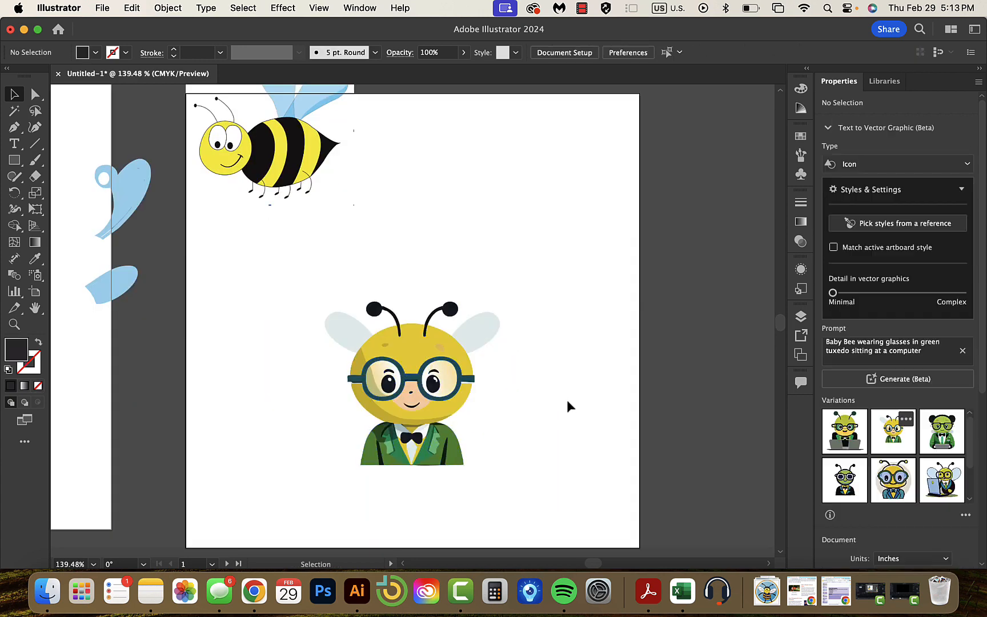
pyautogui.scroll(-3)
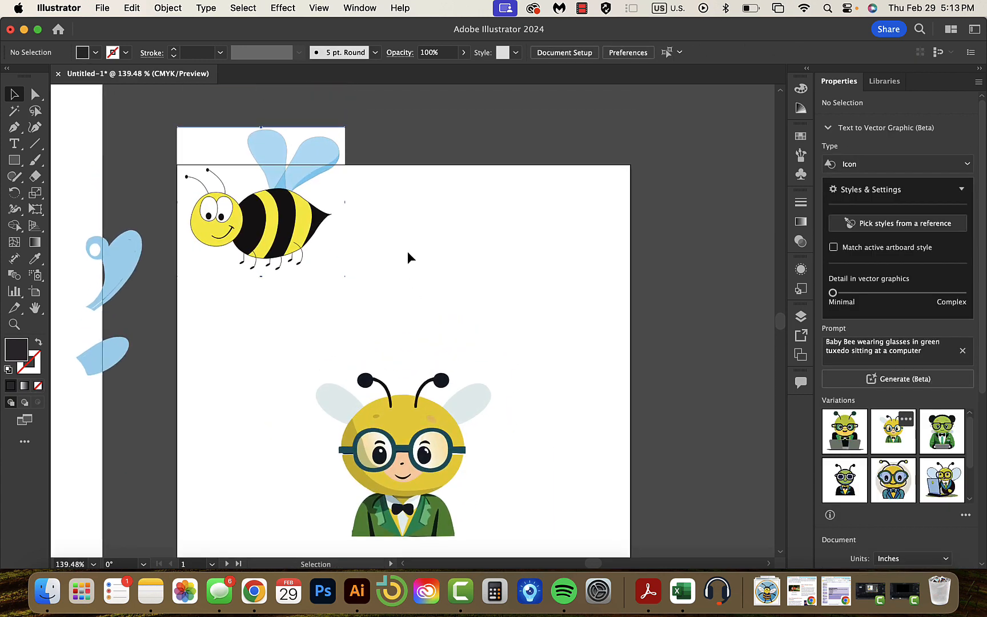
pyautogui.moveTo(894, 232)
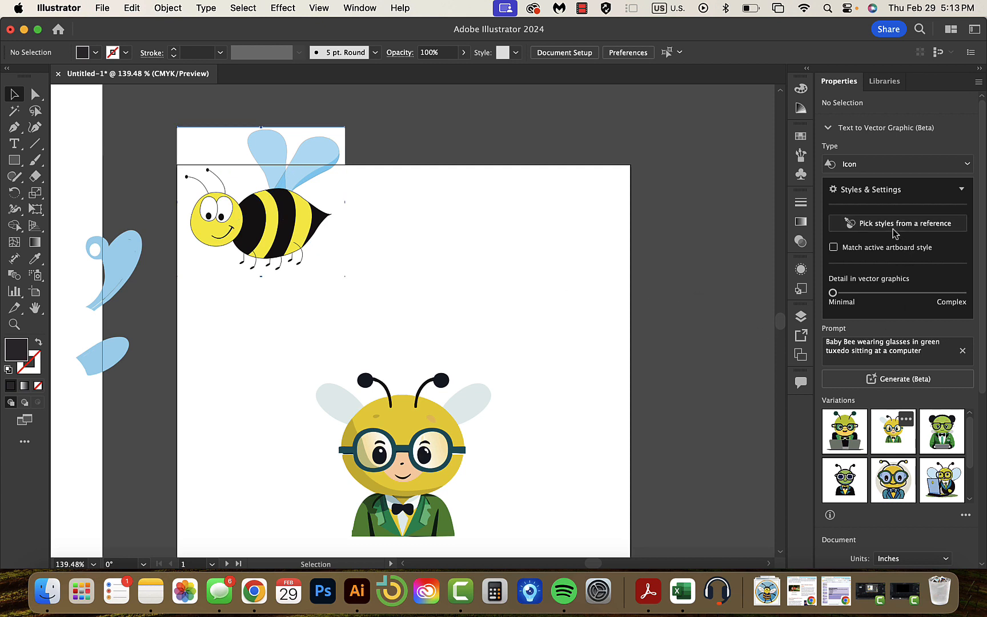
# Step: Pick the baby bee icon as a reference style for new generations
pyautogui.click(905, 223)
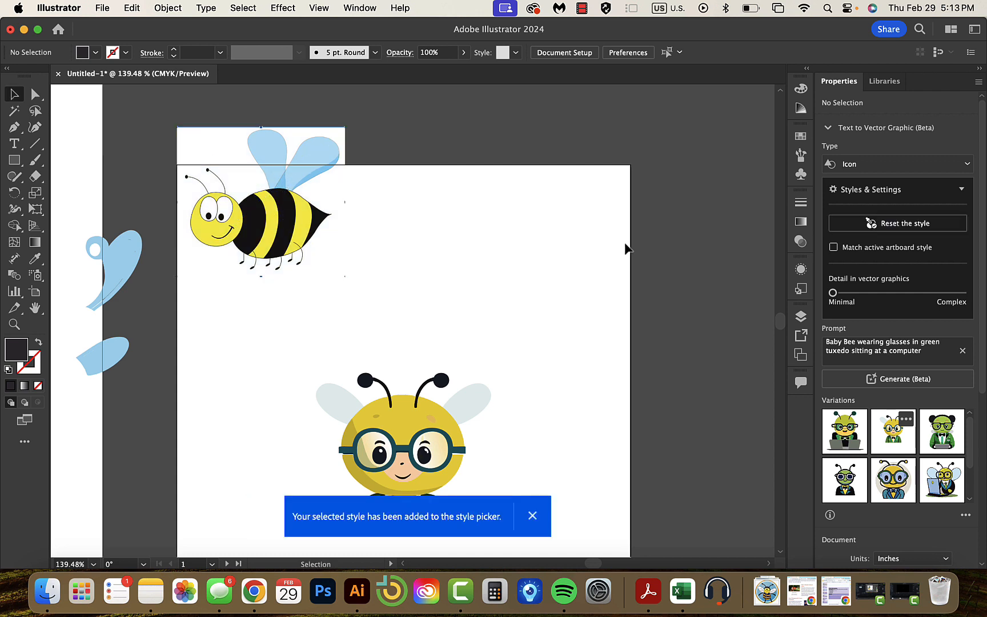
pyautogui.moveTo(900, 349)
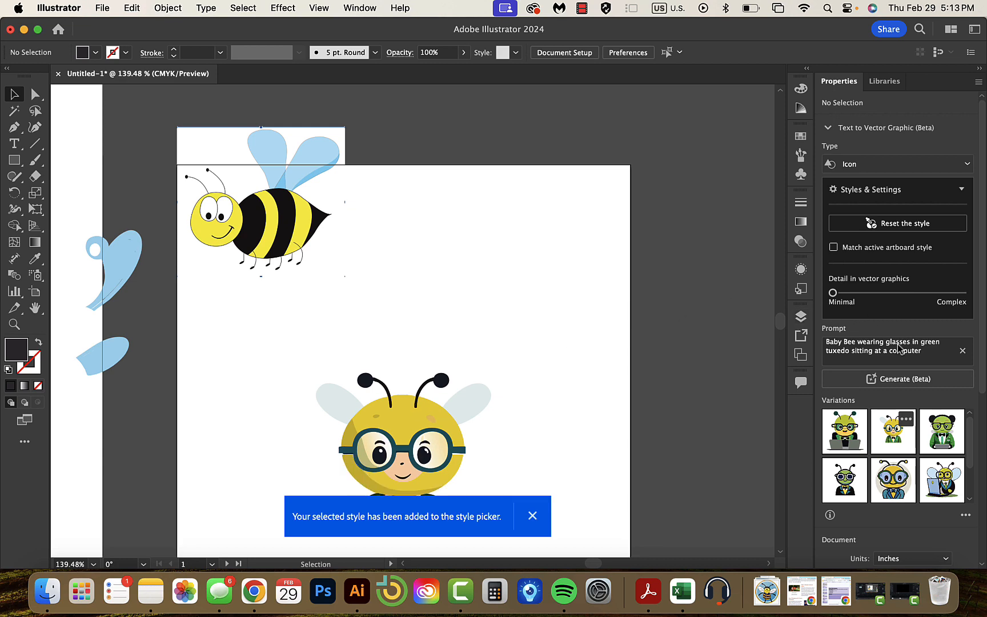
pyautogui.click(896, 164)
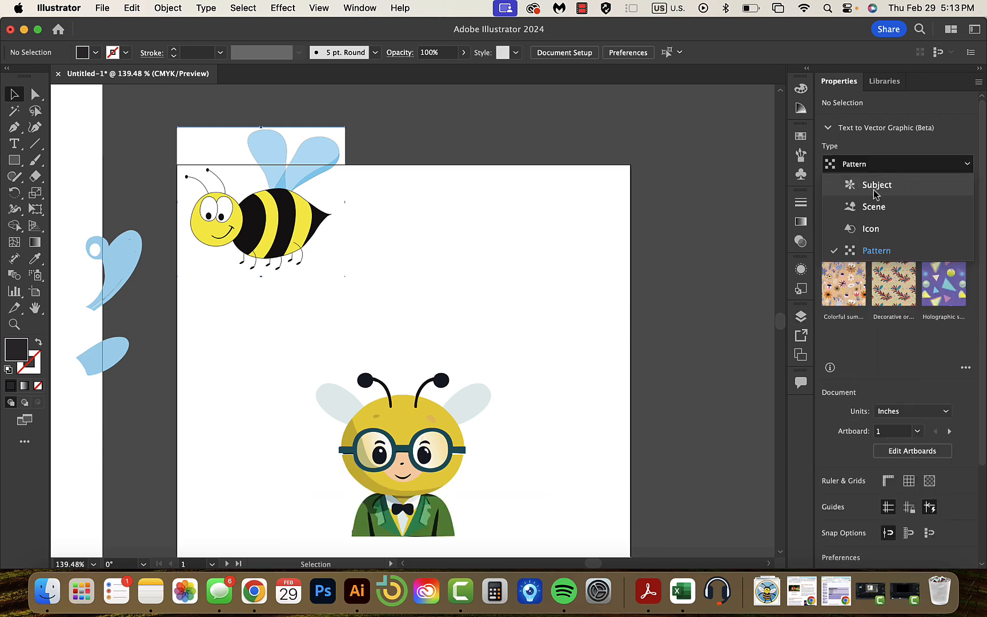
# Step: Choose Subject as the graphic type for the laptop bee generation
pyautogui.click(877, 184)
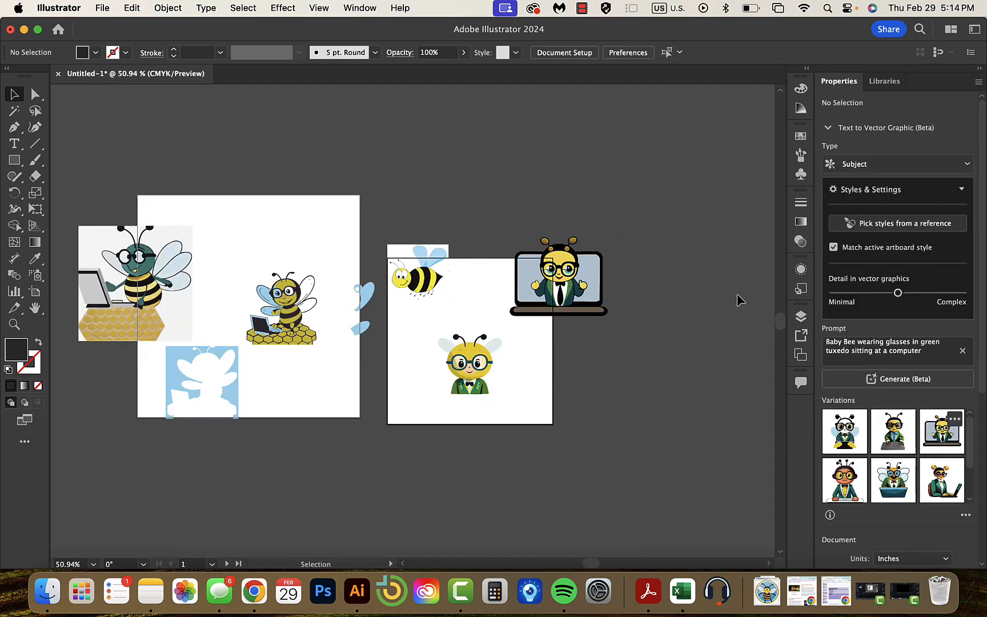
pyautogui.moveTo(578, 445)
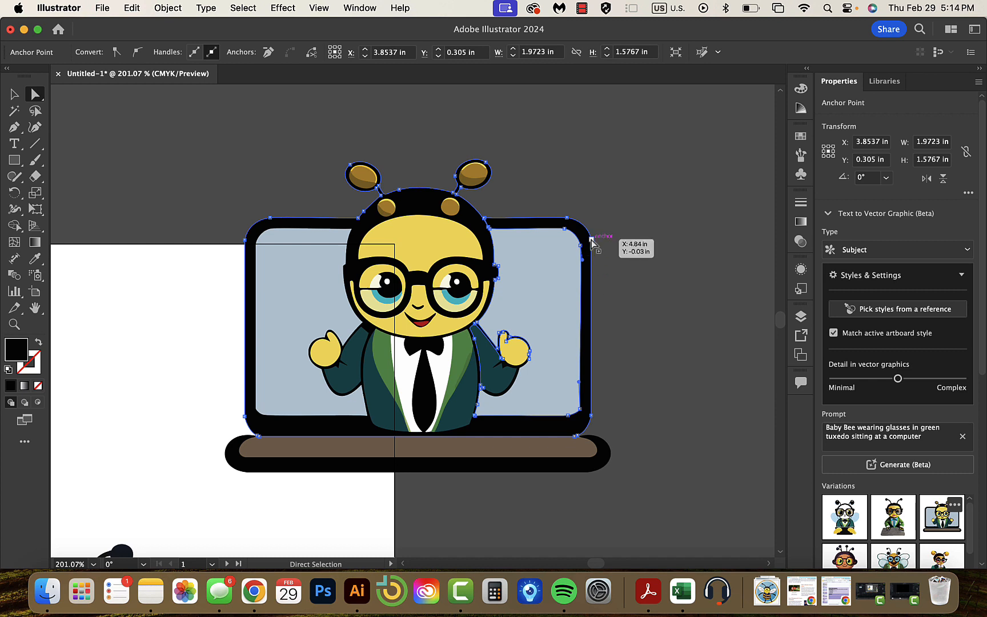
pyautogui.moveTo(595, 240); pyautogui.dragTo(676, 170)
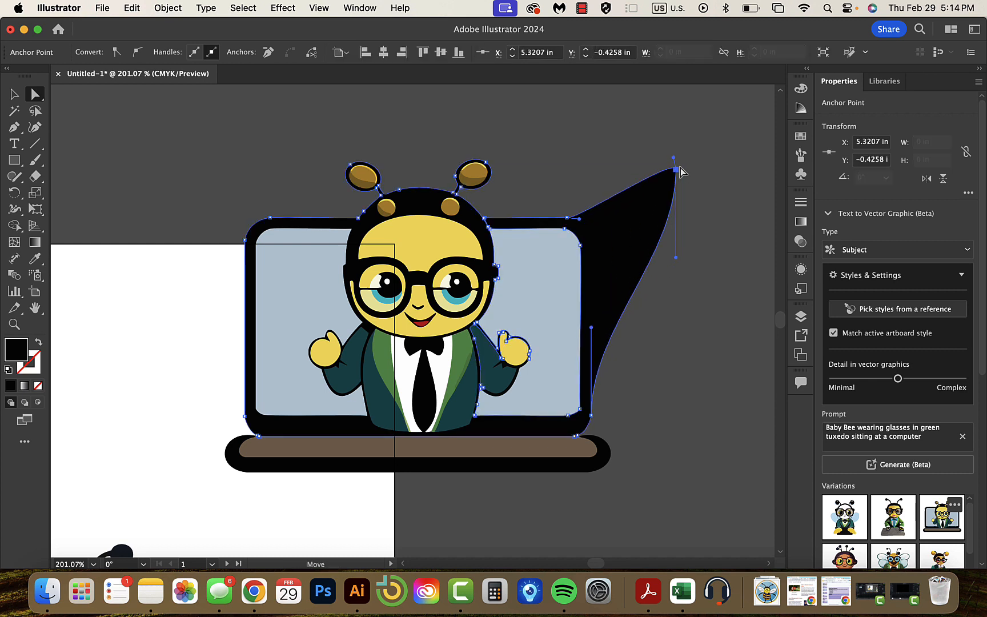
pyautogui.moveTo(675, 159); pyautogui.dragTo(587, 222)
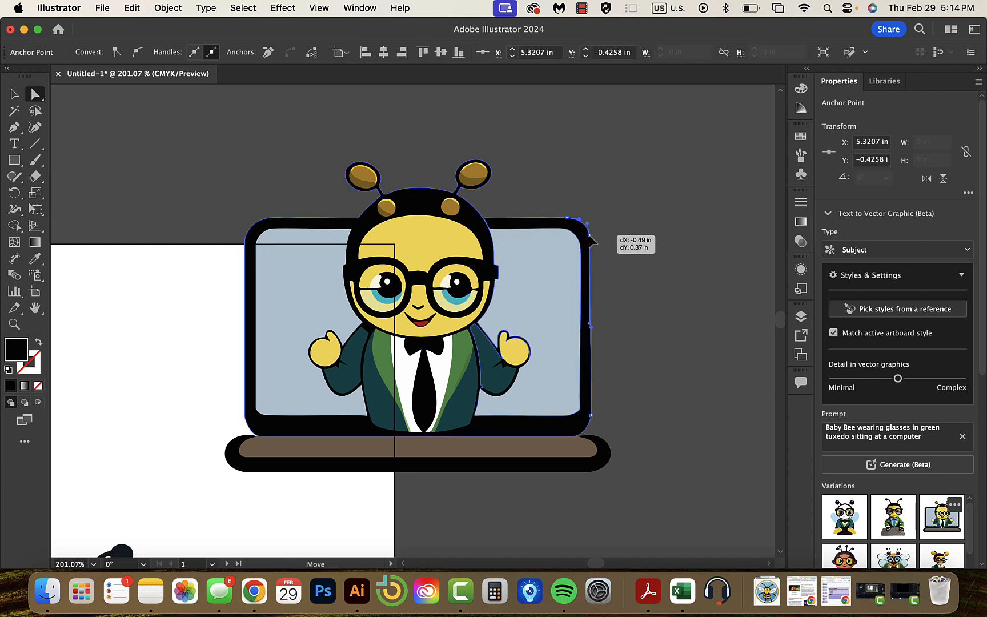